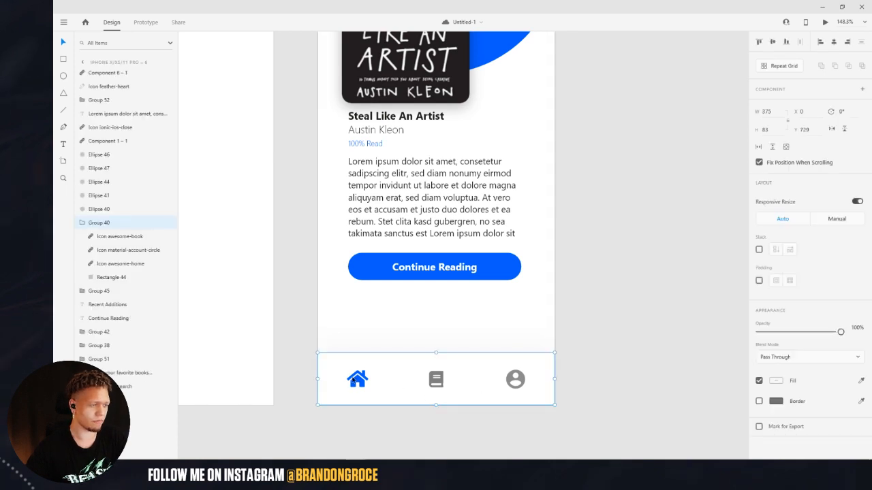
Fill the nav bar's Rectangle 44 background with light blue
click(112, 277)
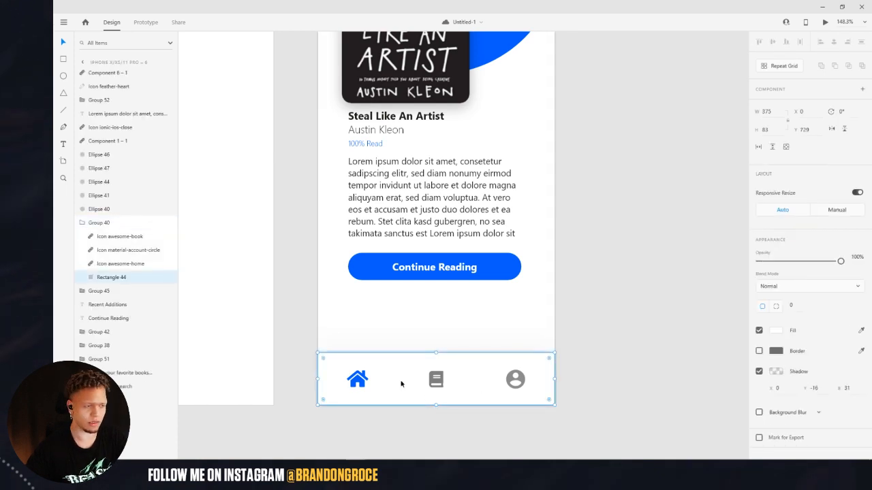
click(774, 330)
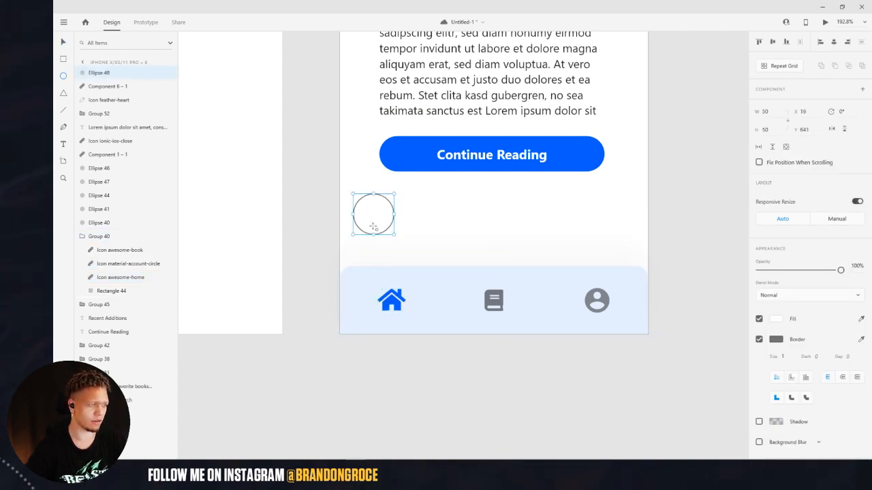
Remove the border from the new light-blue circle behind the home icon
click(778, 320)
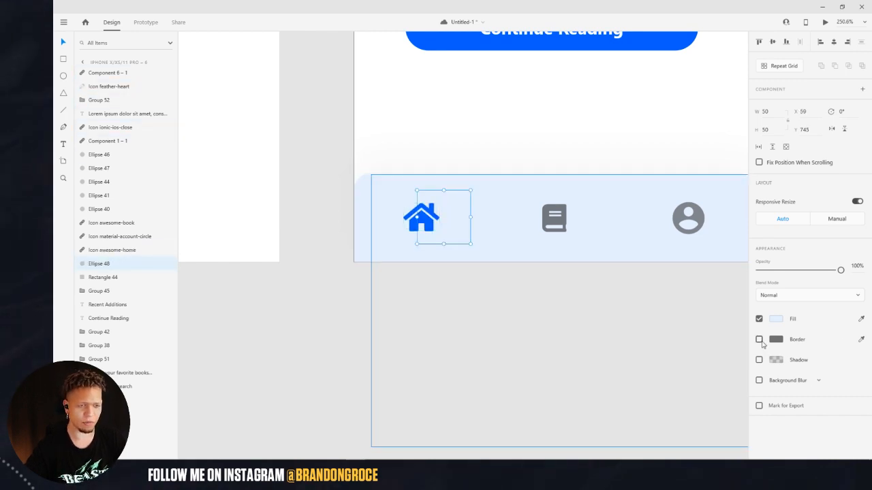
click(759, 339)
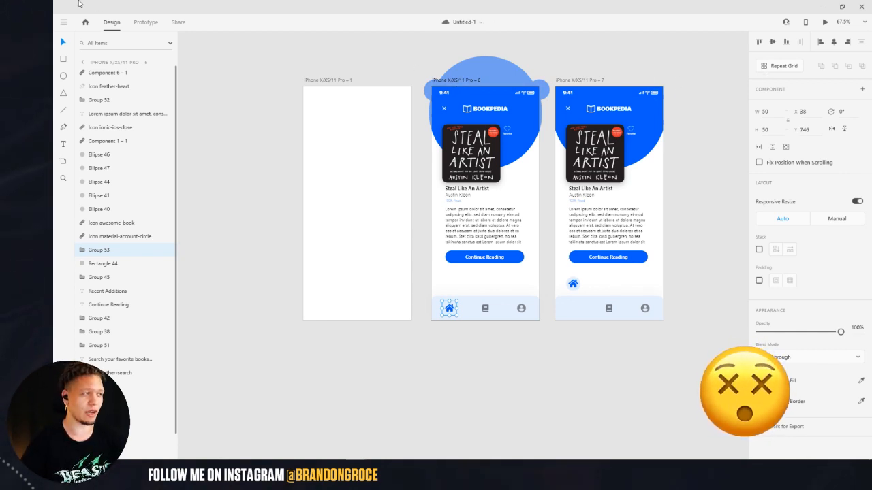
Wire the home icon tap to iPhone X/XS/11 Pro – 7 with Auto-Animate
click(144, 21)
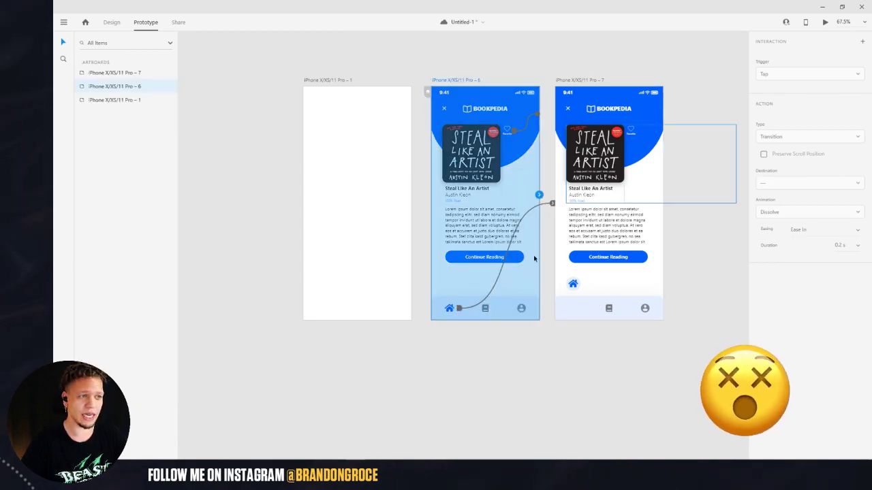
click(809, 136)
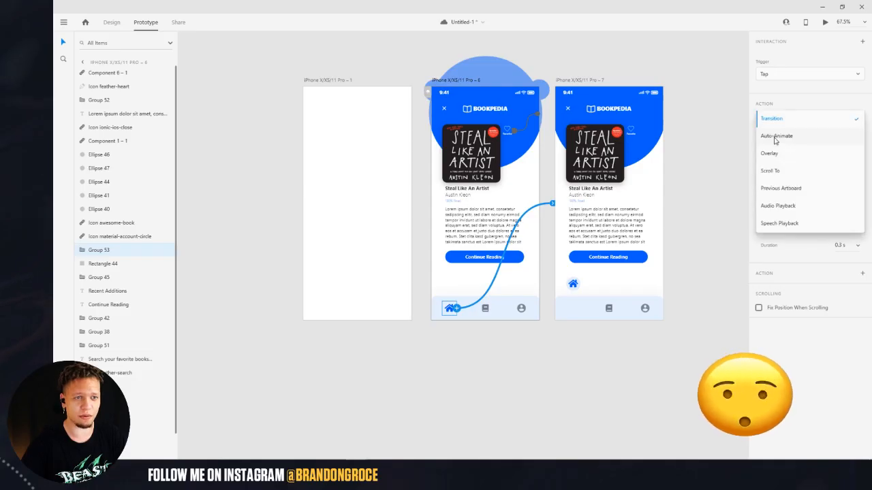
click(775, 136)
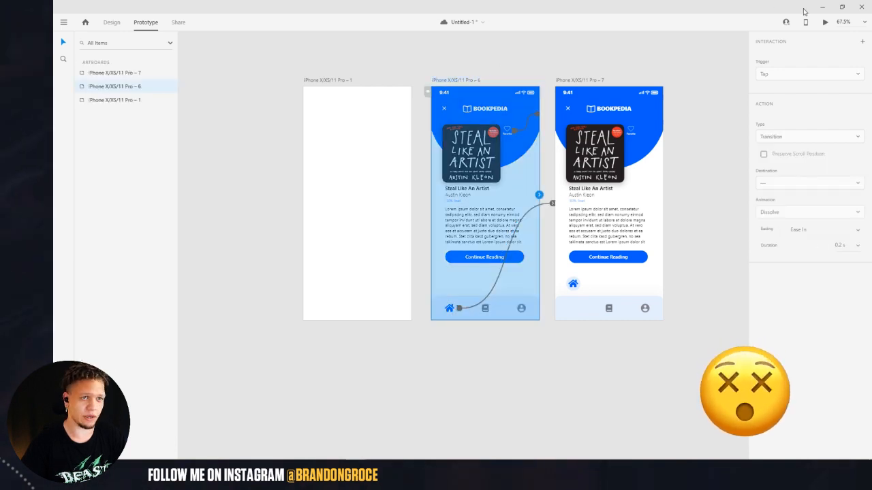
Run Desktop Preview to test the home bubble animation, then close it
click(821, 23)
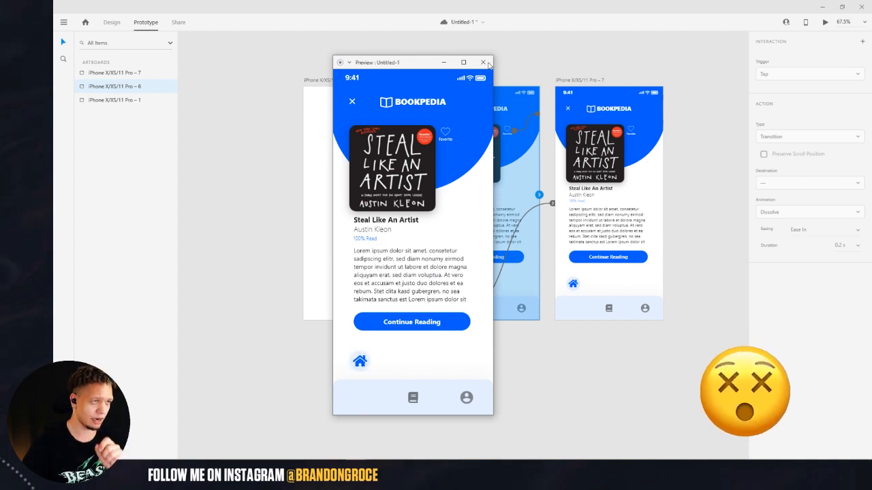
mouse_move(482, 62)
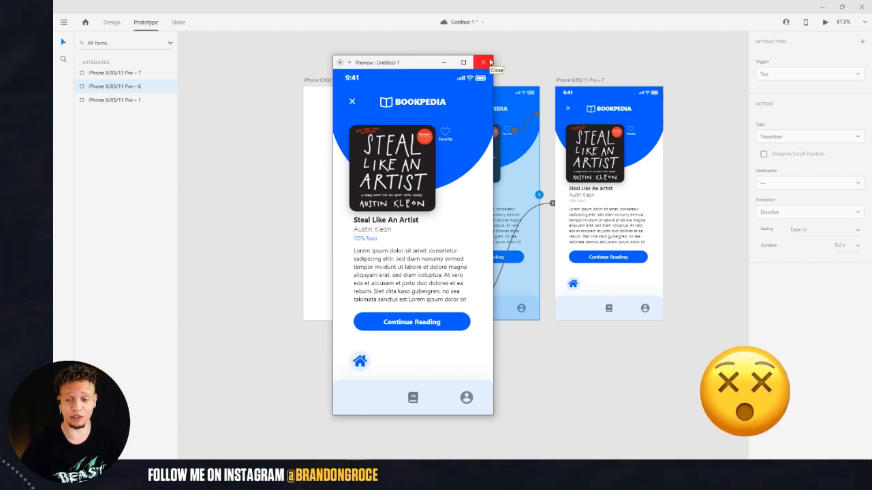
click(484, 62)
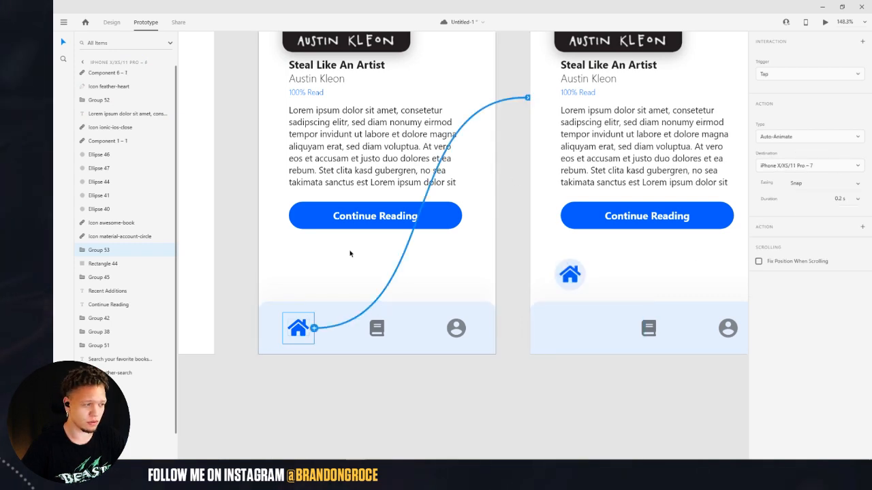
click(822, 24)
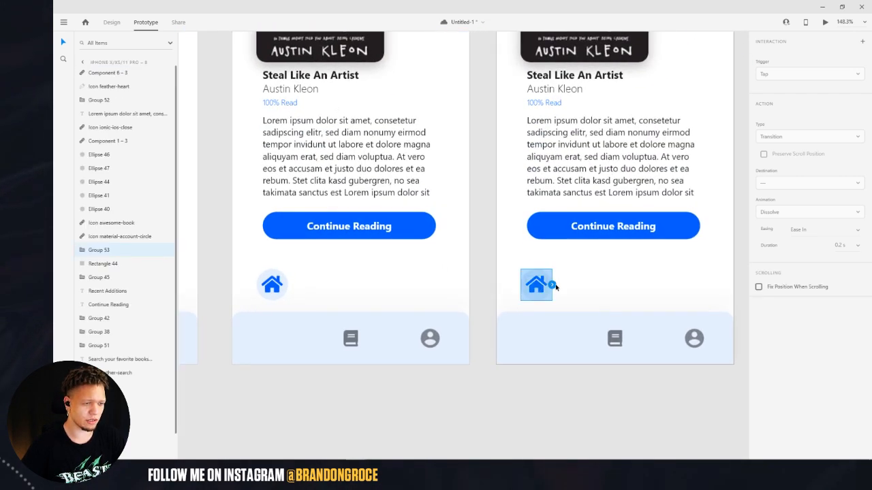
Wire artboard 7 to artboard 8 with a Time trigger, 0 s delay, Auto-Animate, Ease In-Out
click(111, 22)
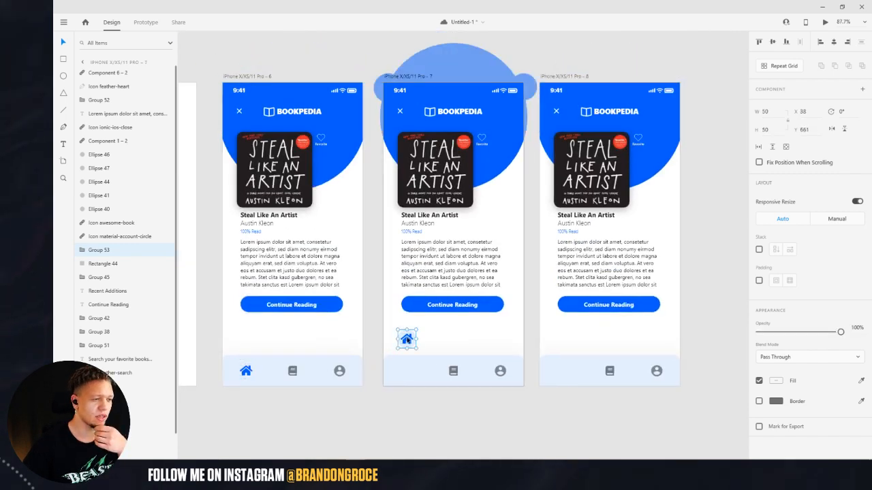
click(452, 264)
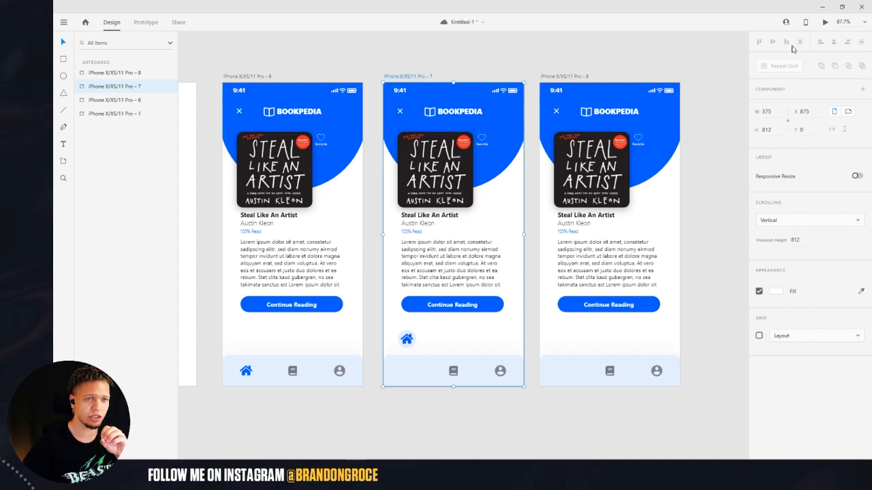
click(145, 22)
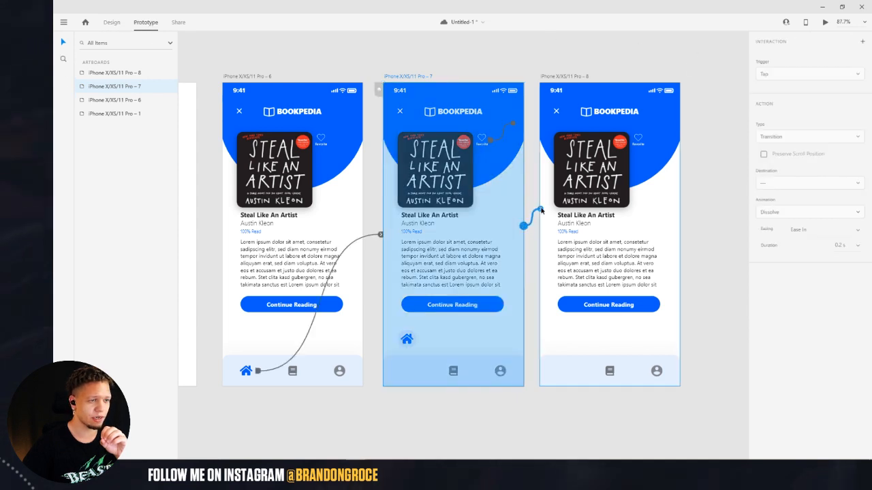
click(808, 136)
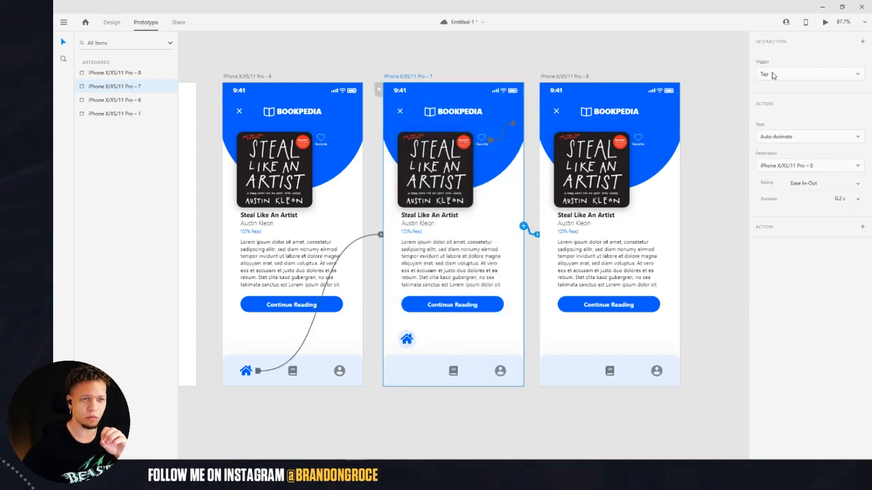
click(805, 73)
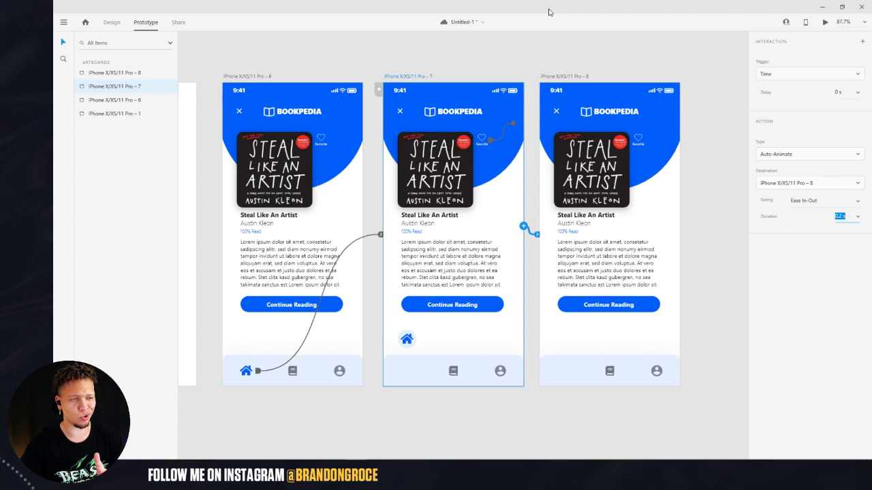
click(821, 21)
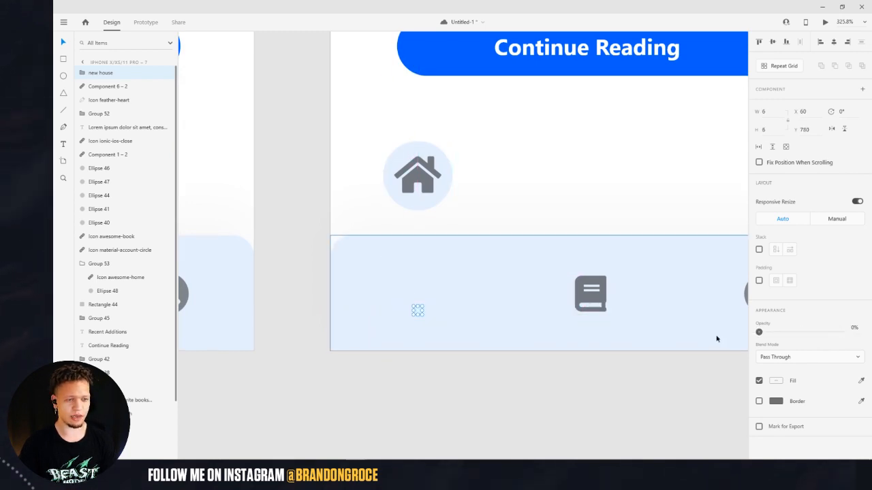
Check the preview, then shrink the blue home icon in the third screen's nav bar
click(822, 23)
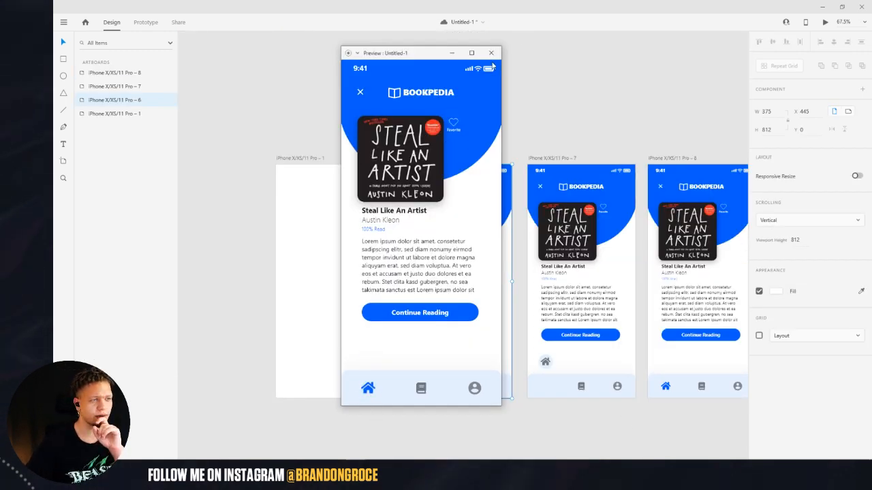
click(490, 53)
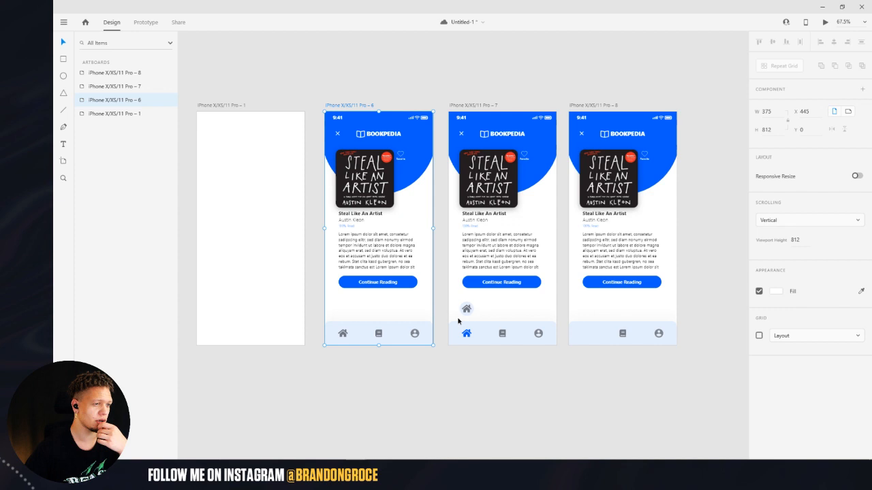
click(593, 105)
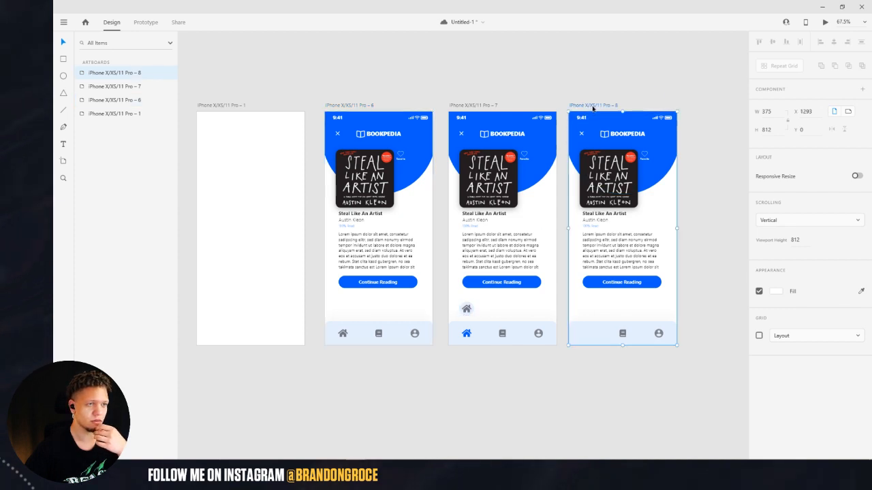
click(822, 22)
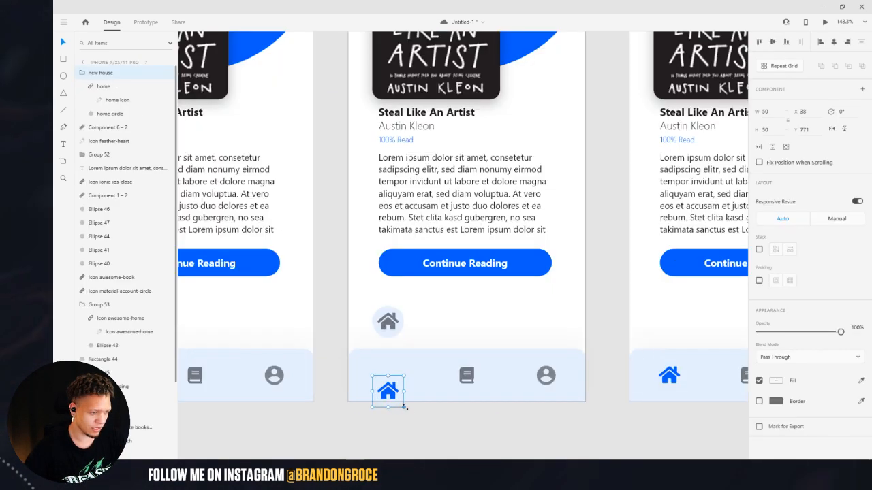
drag(841, 332, 768, 332)
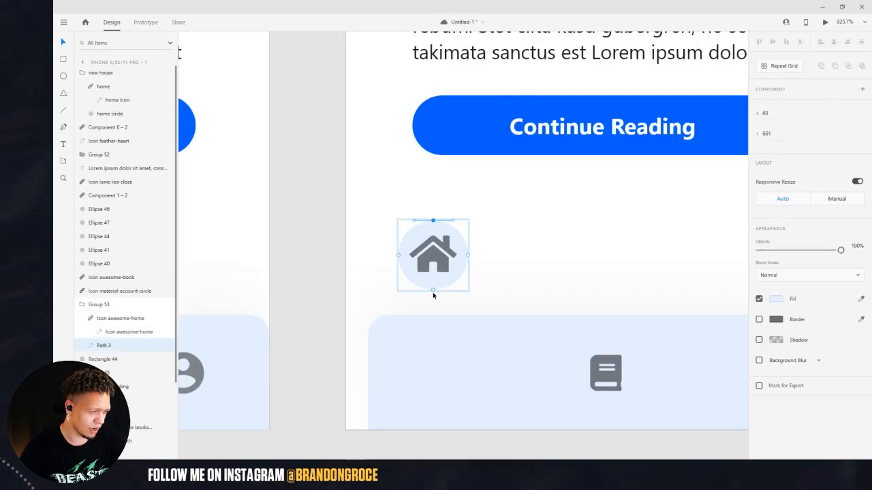
Pull the home bubble's bottom point down into a teardrop pin and add screen Pro – 9
drag(433, 286, 433, 314)
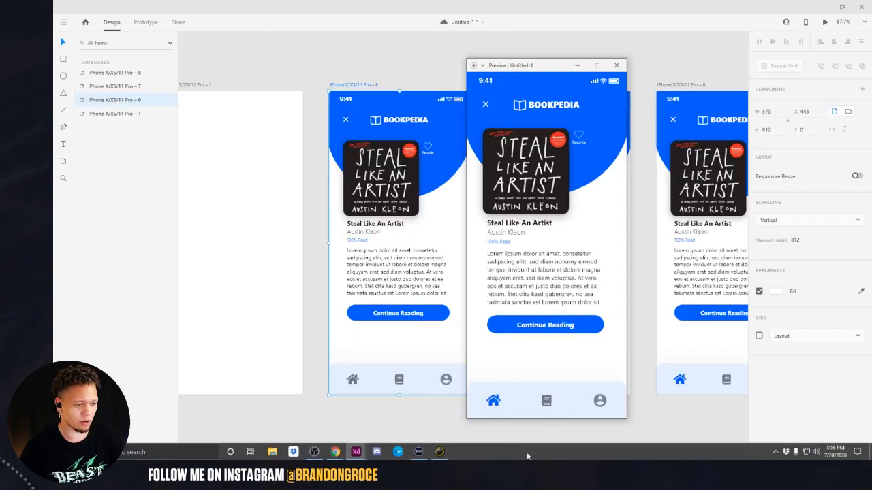
click(144, 21)
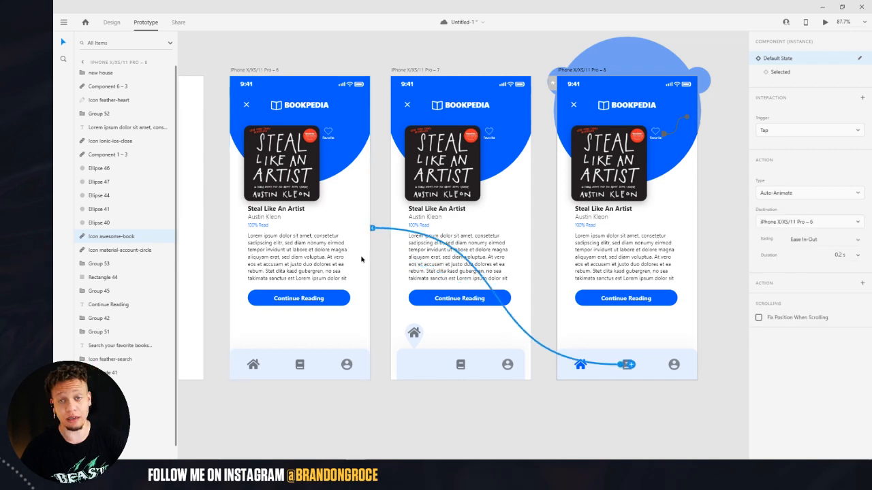
mouse_move(242, 60)
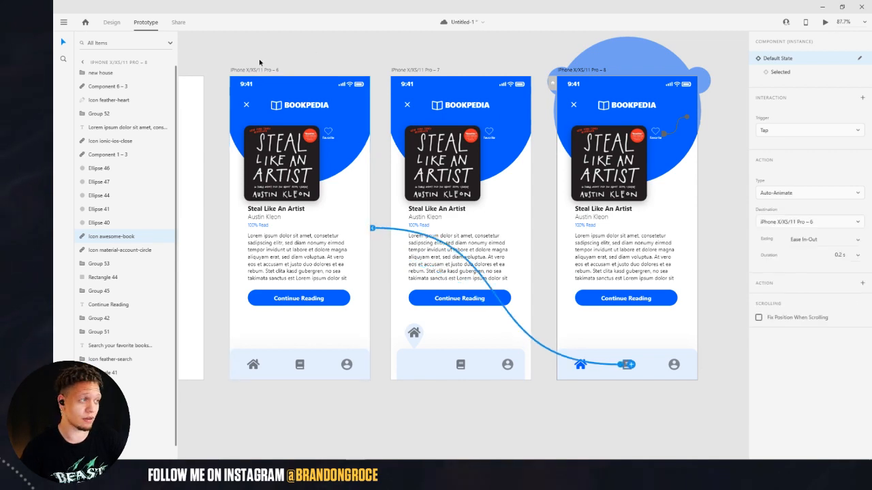
click(107, 21)
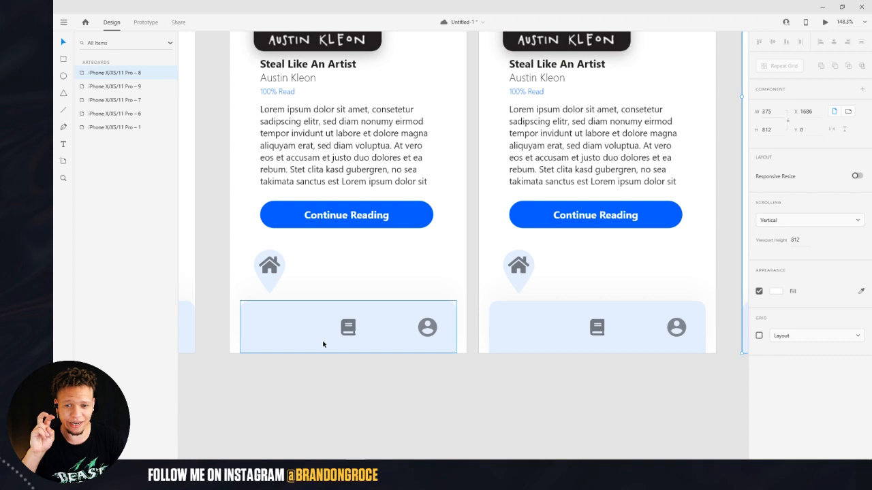
click(269, 265)
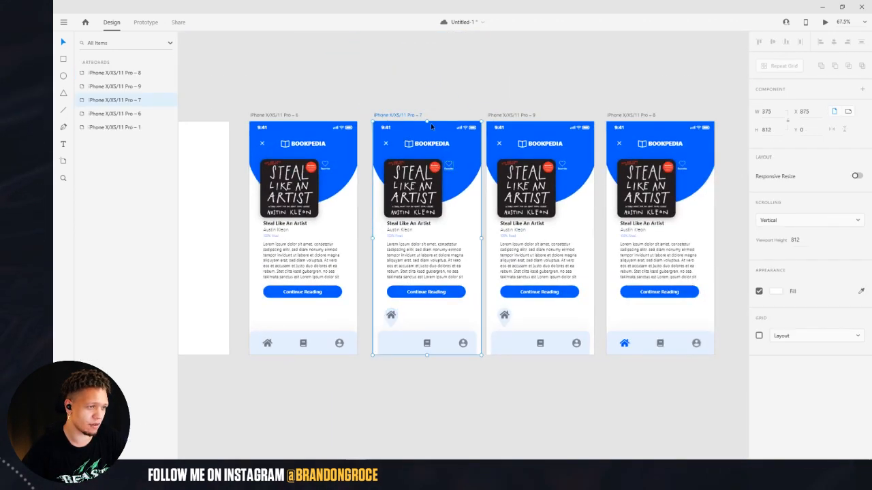
click(145, 22)
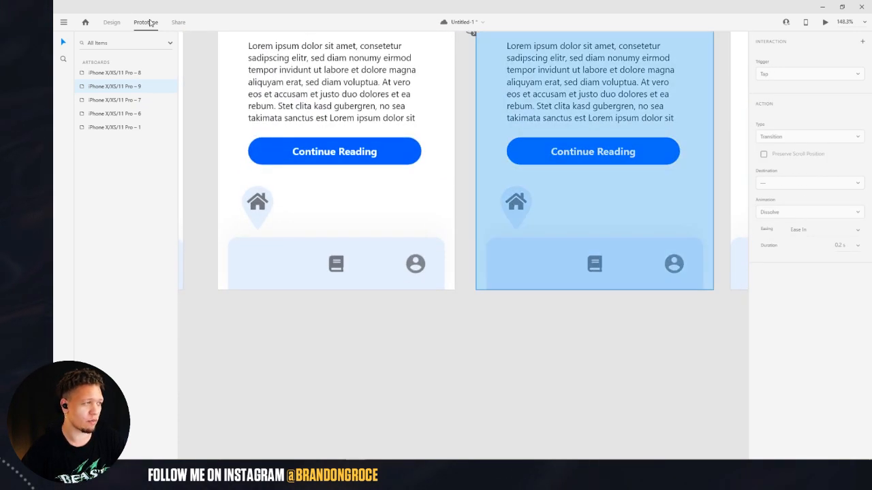
click(111, 21)
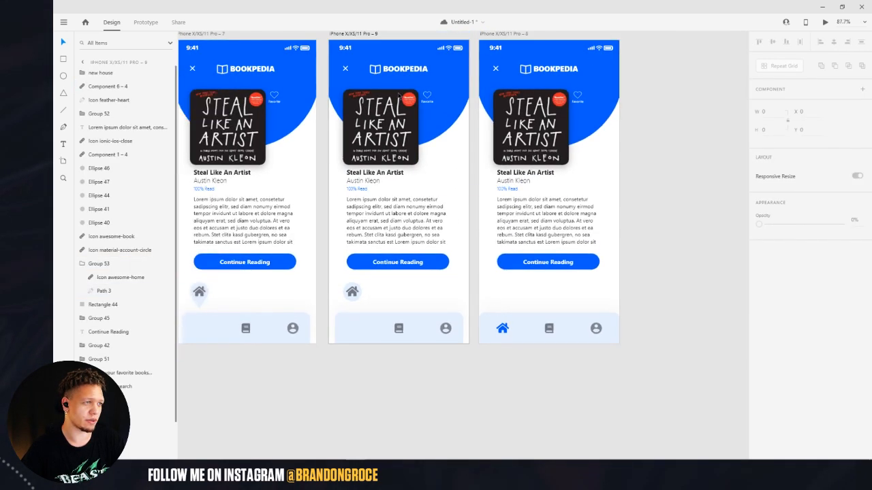
click(141, 23)
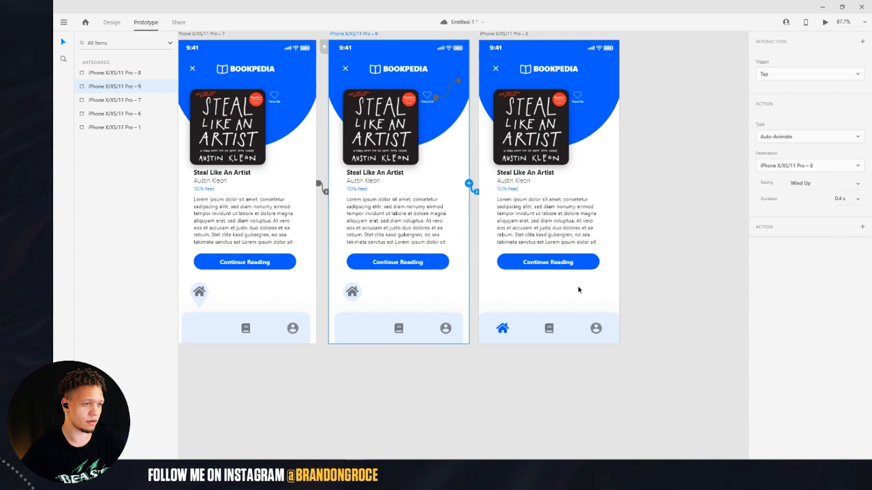
click(821, 22)
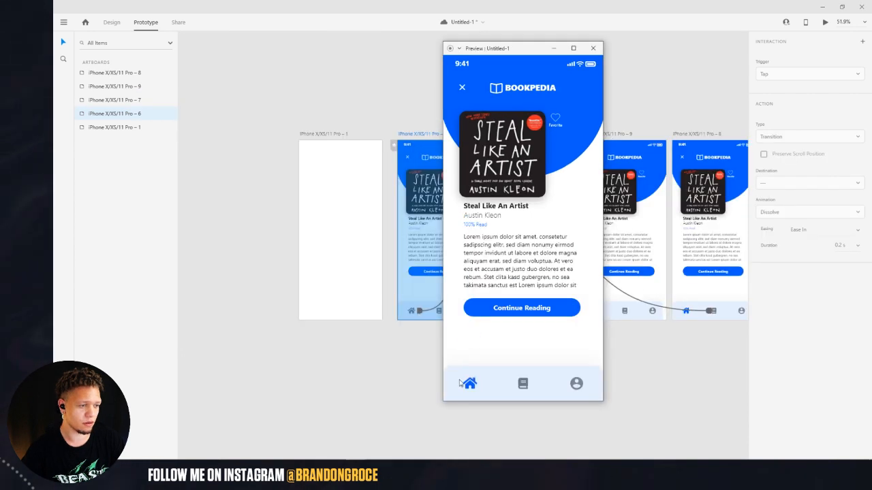
mouse_move(531, 383)
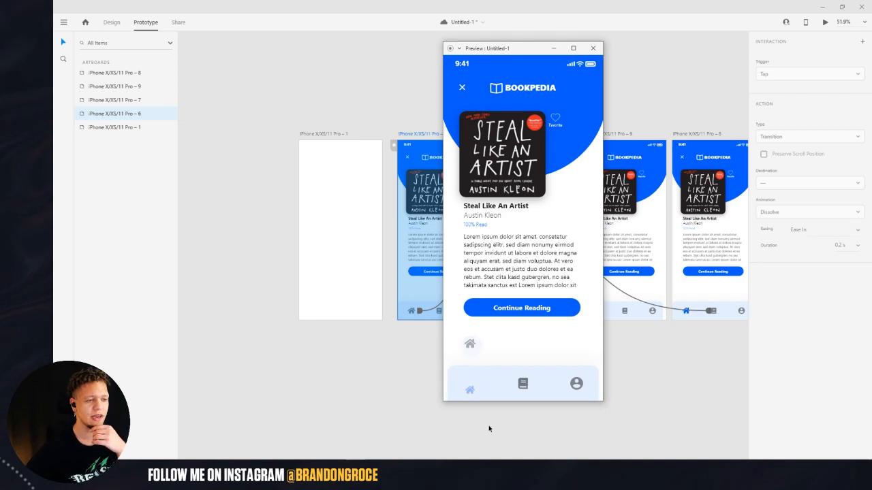
click(111, 23)
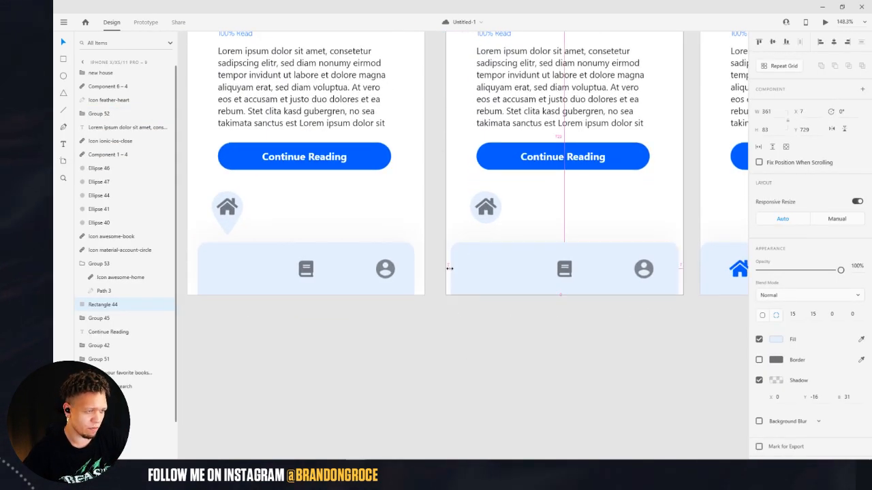
Fade the grey Home 2 layer on iPhone Pro – 8 to 0% opacity
click(562, 269)
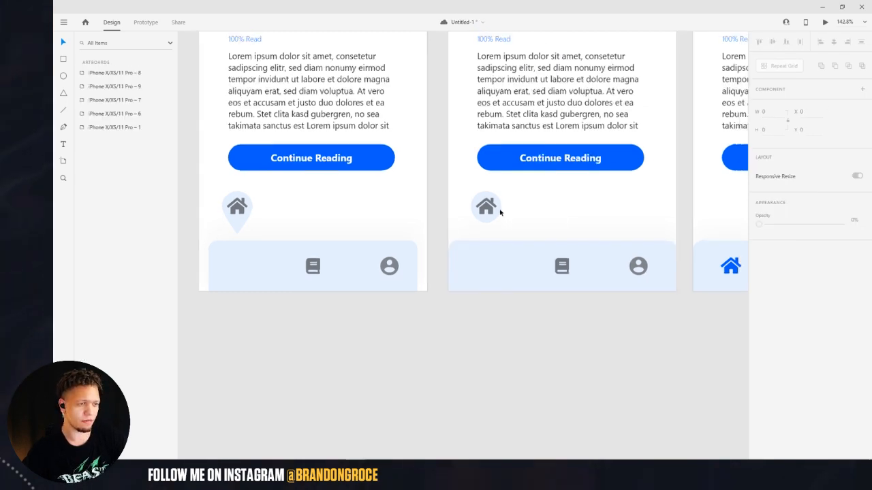
click(144, 22)
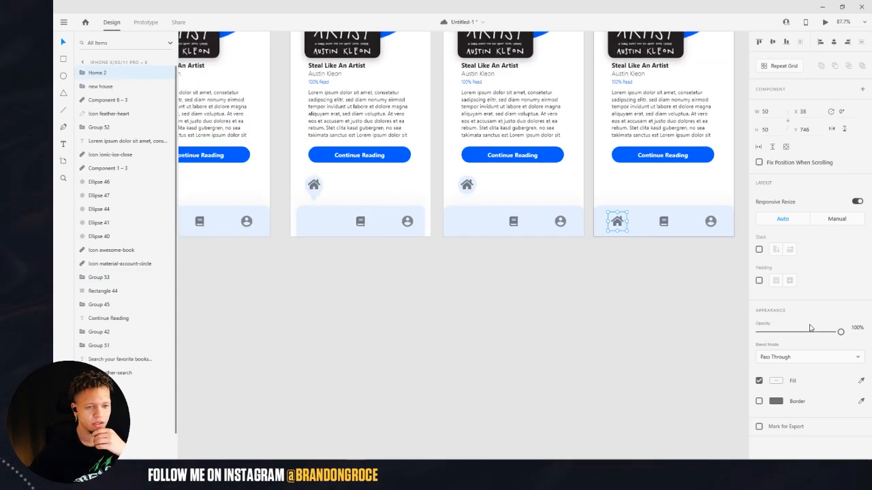
drag(840, 330, 758, 330)
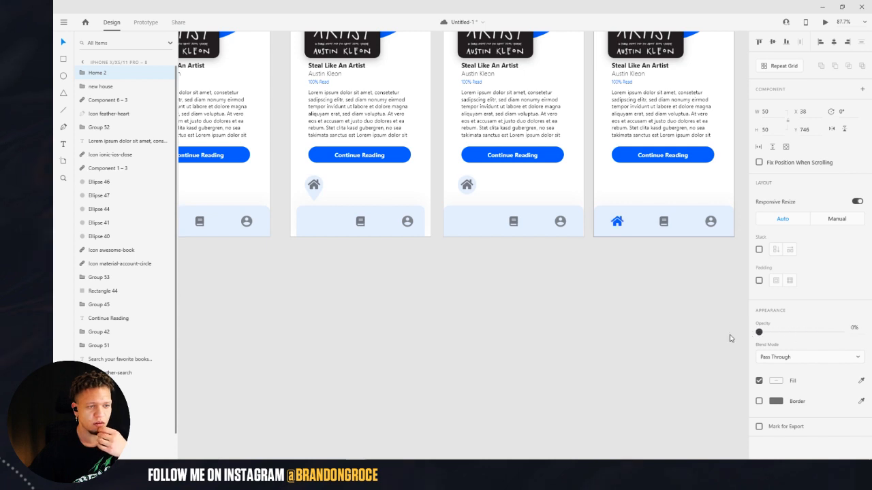
click(144, 22)
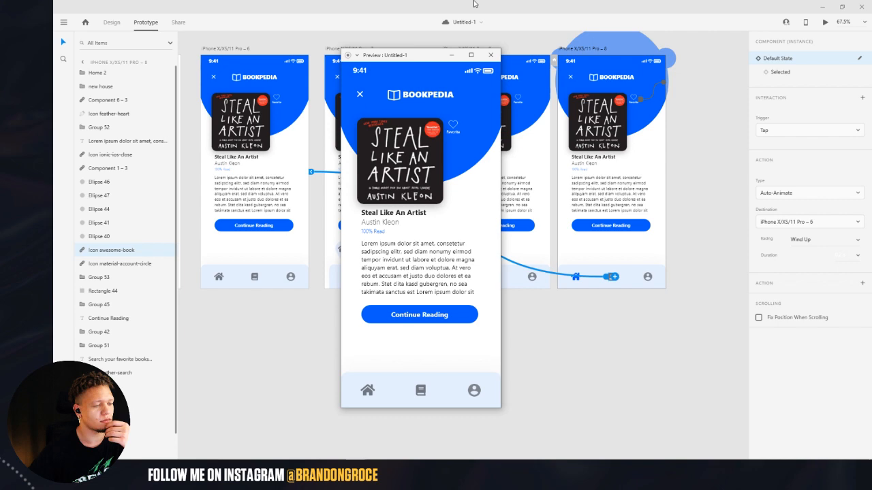
Create iPhone Pro – 10 with a blue book icon and select Group 53
click(491, 54)
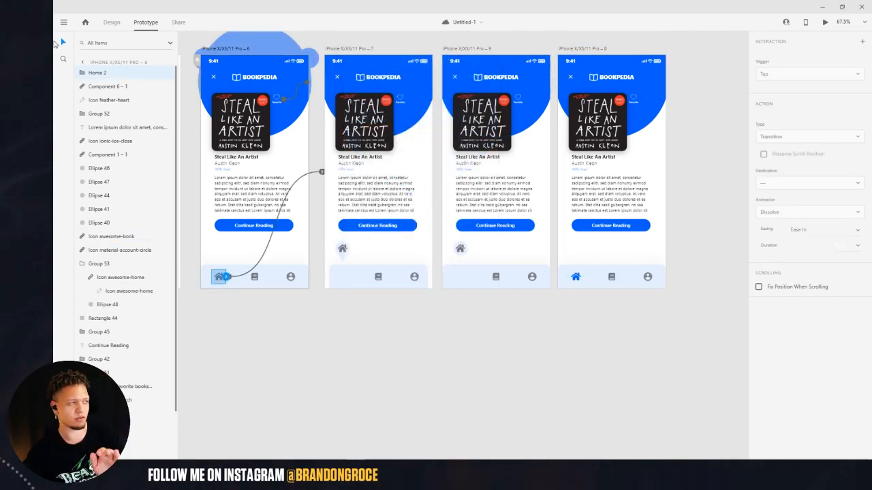
click(111, 23)
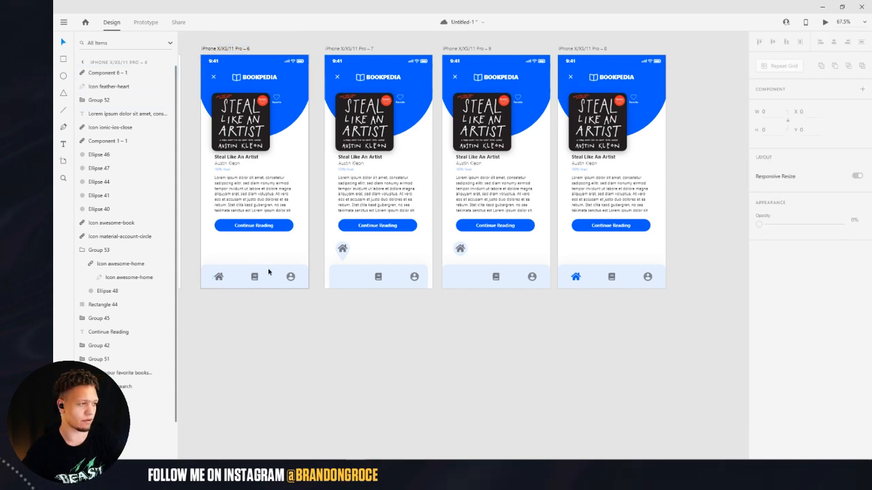
click(575, 277)
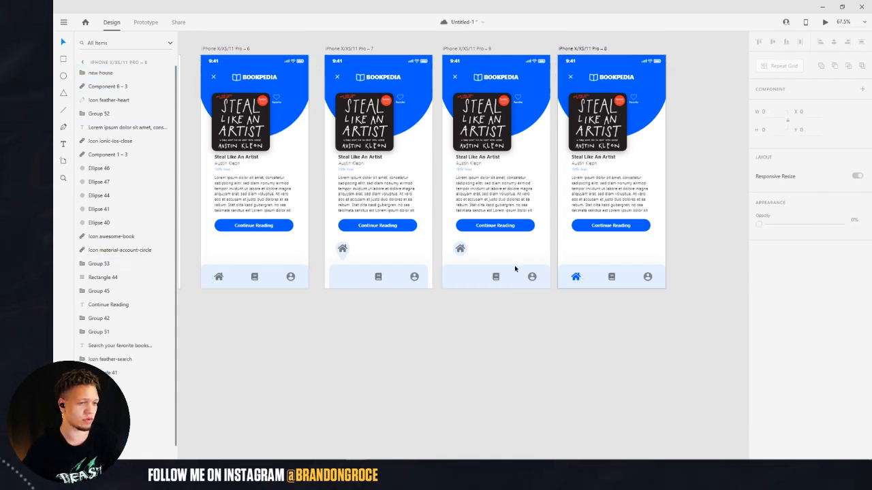
click(821, 21)
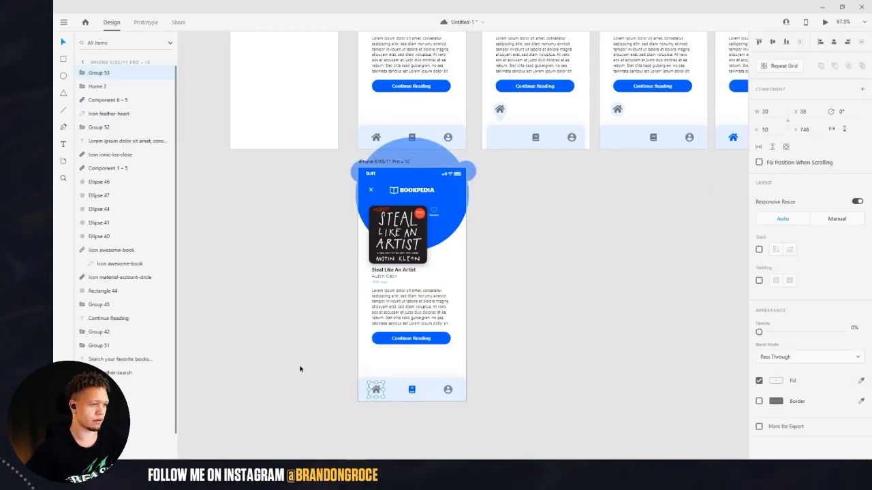
click(145, 22)
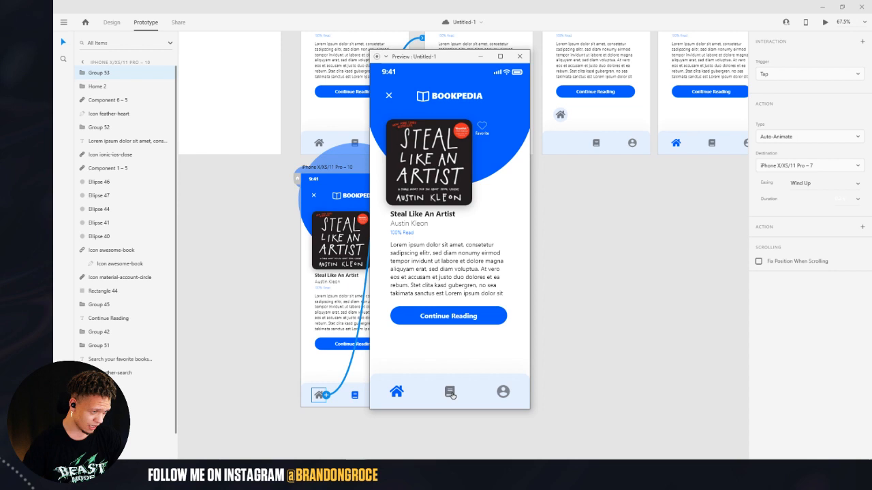
mouse_move(441, 396)
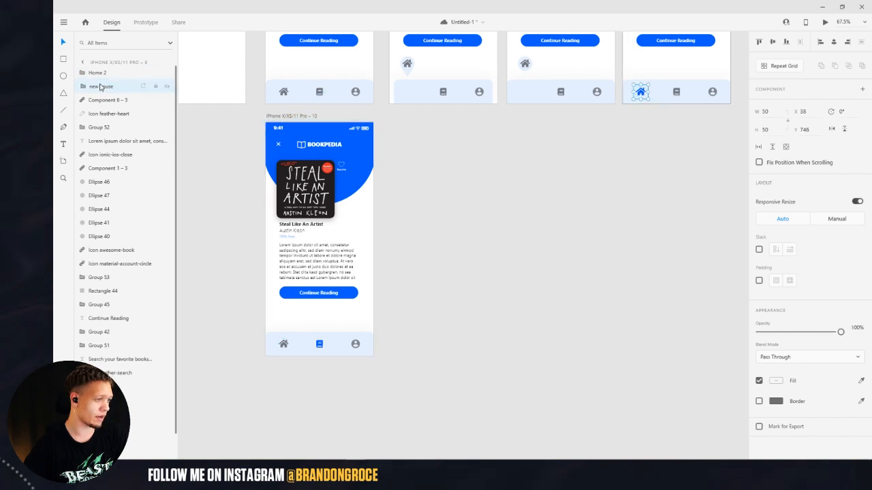
Build screens 11 and 12 with the book icon raised into a blue bubble
drag(839, 331, 768, 332)
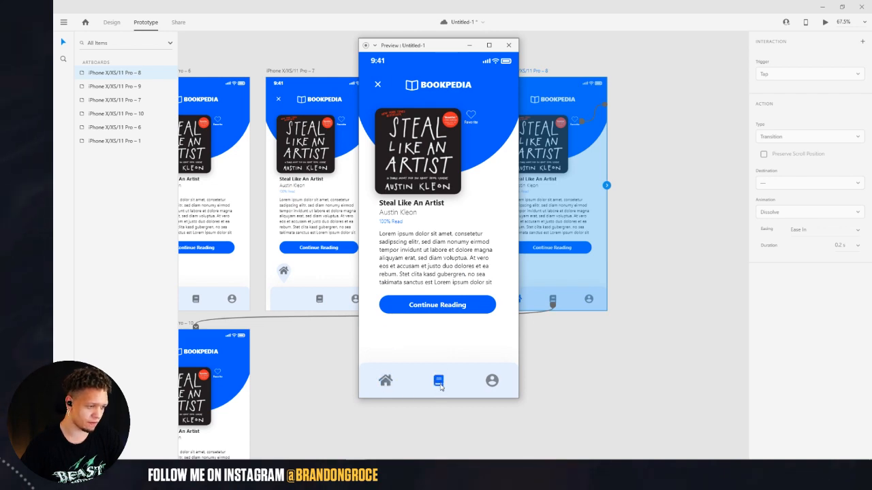
click(111, 22)
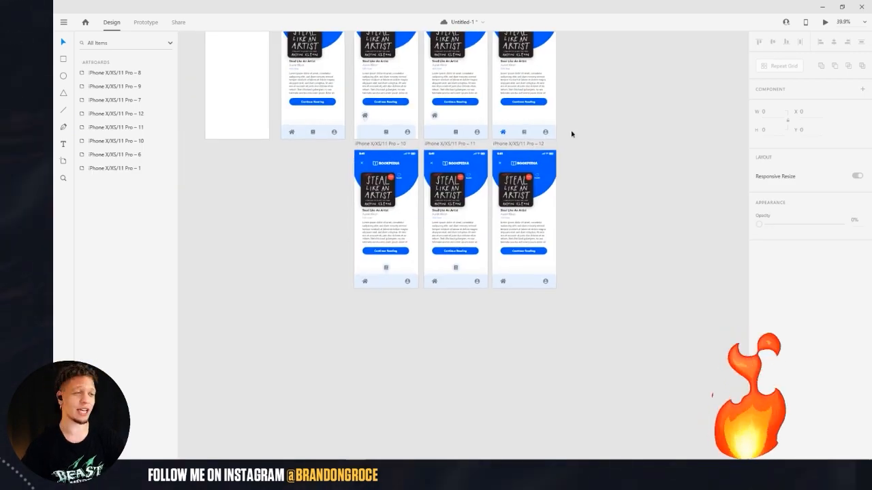
Link screen 12's home tap to iPhone Pro – 6 with Auto-Animate and test it in preview
click(145, 22)
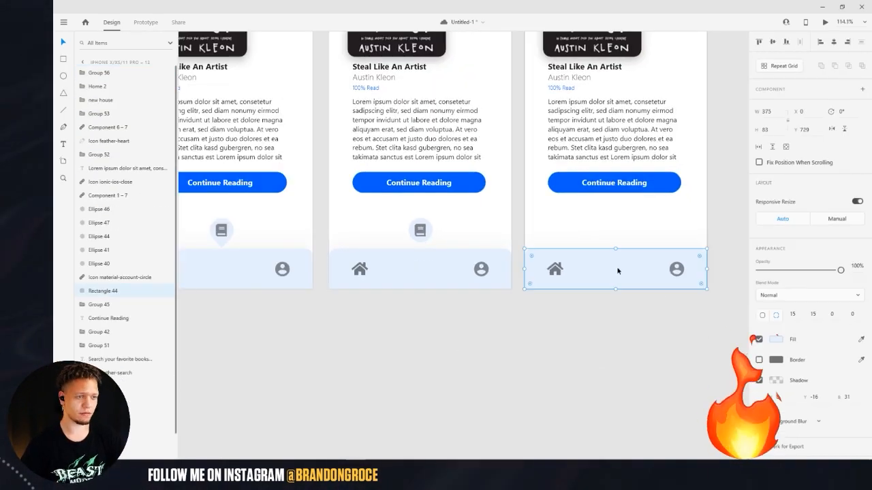
click(820, 21)
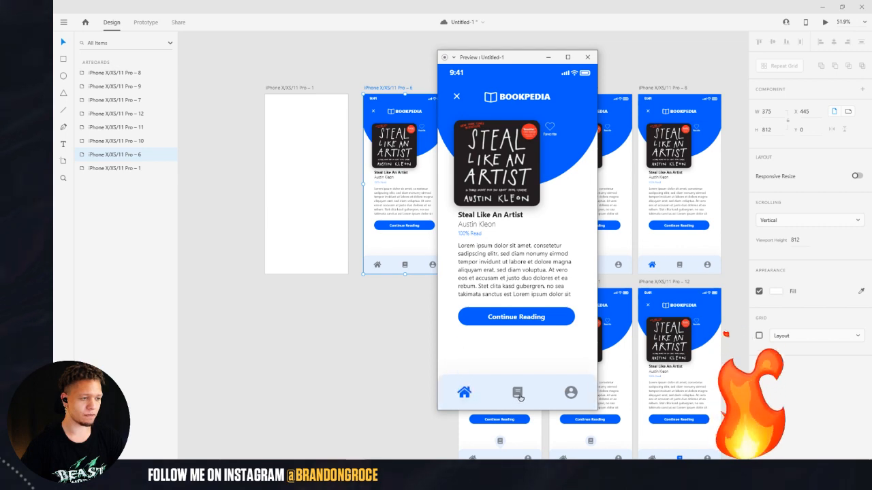
click(517, 393)
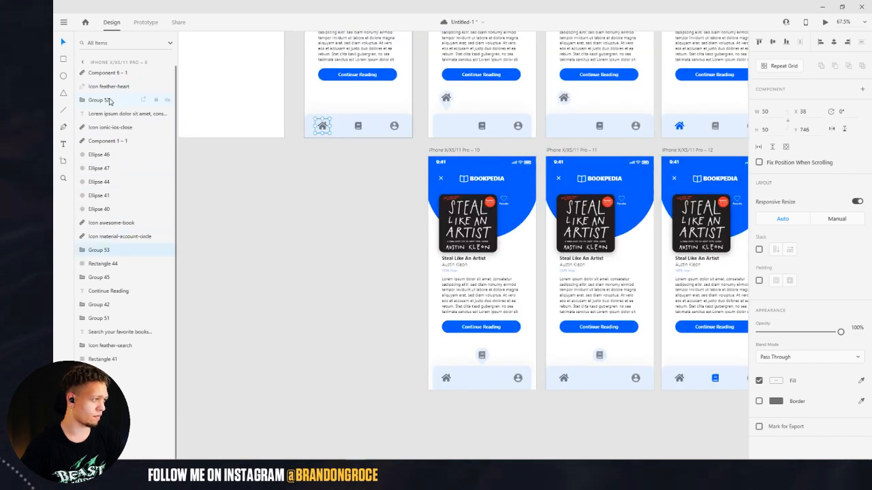
click(144, 21)
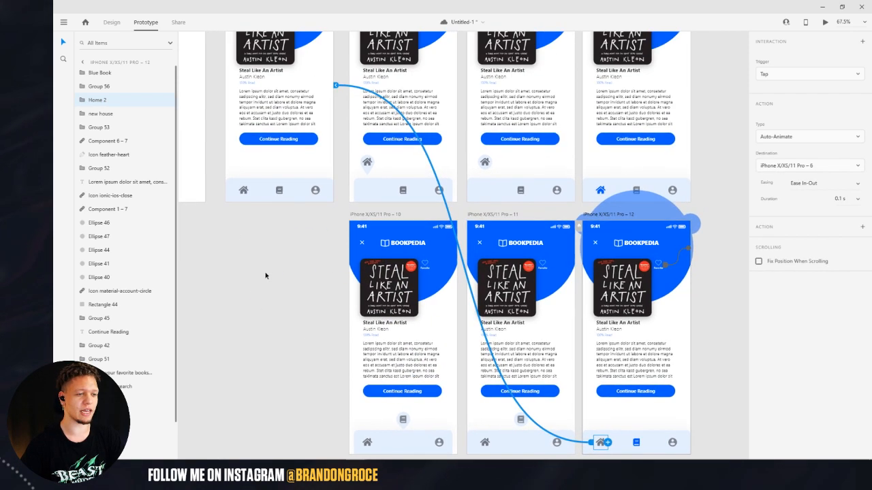
Link screen 12's home icon to iPhone Pro – 7 with a 0.3 s auto-animate, checking it in preview
click(106, 22)
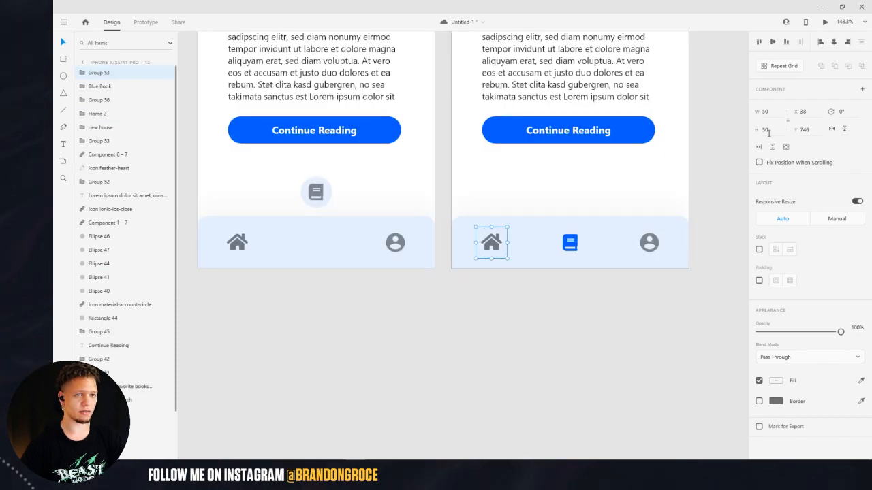
click(822, 22)
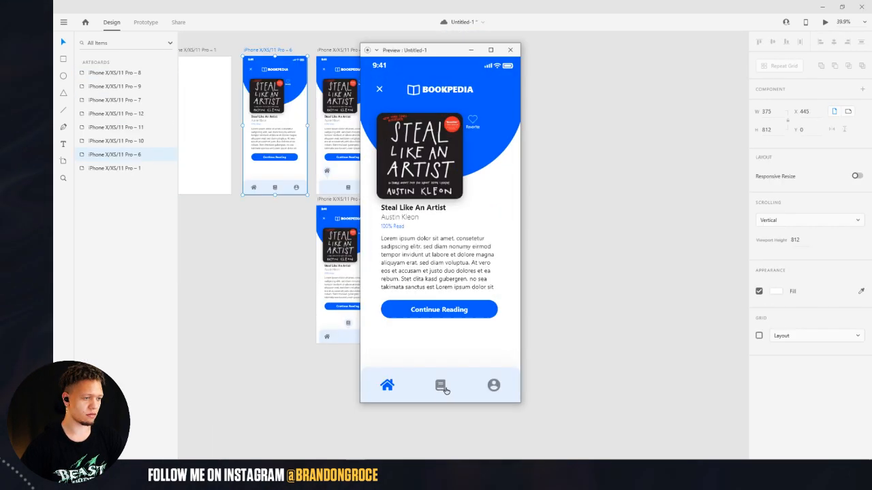
click(510, 49)
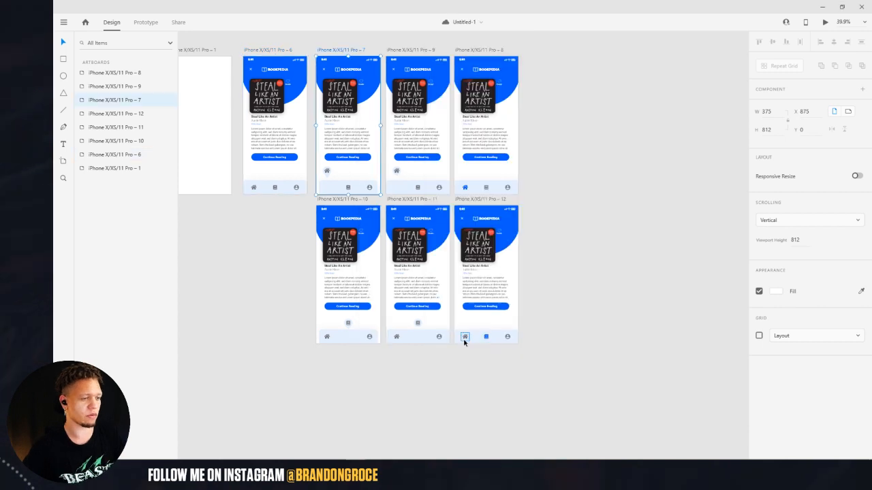
click(146, 22)
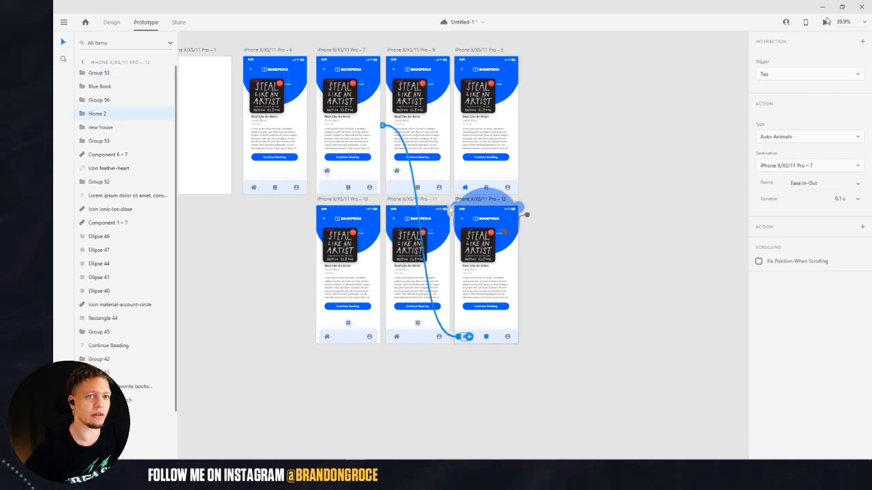
click(823, 22)
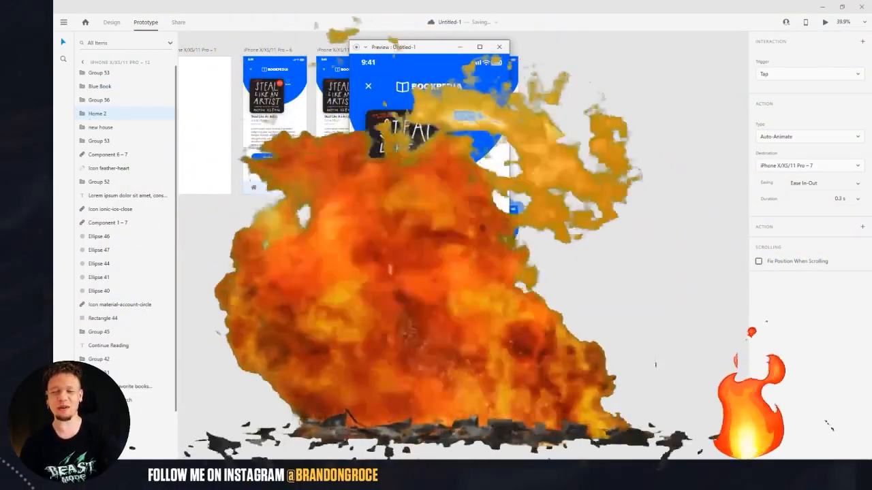
click(499, 46)
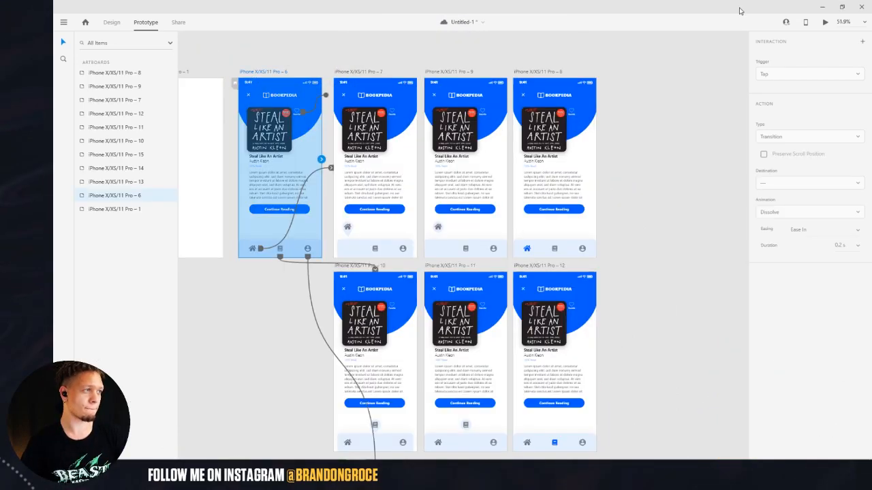
Preview the prototype from iPhone Pro – 6 and tap the book icon to confirm it turns blue
click(824, 22)
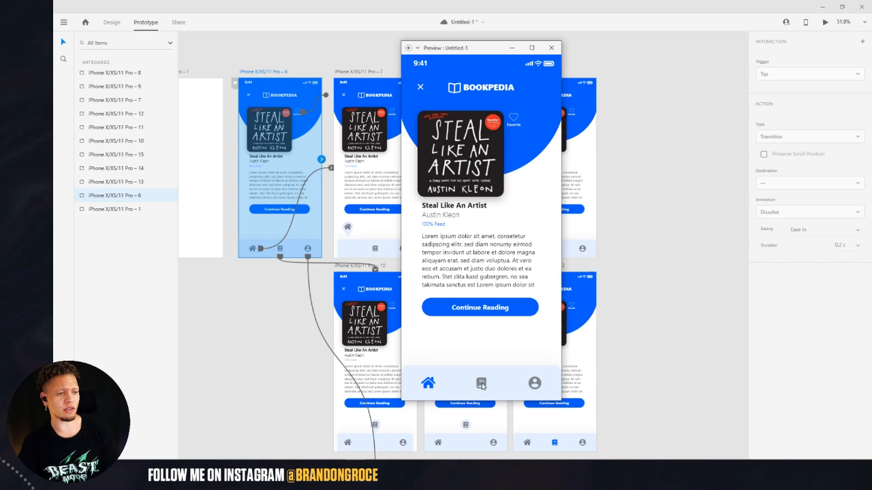
click(480, 383)
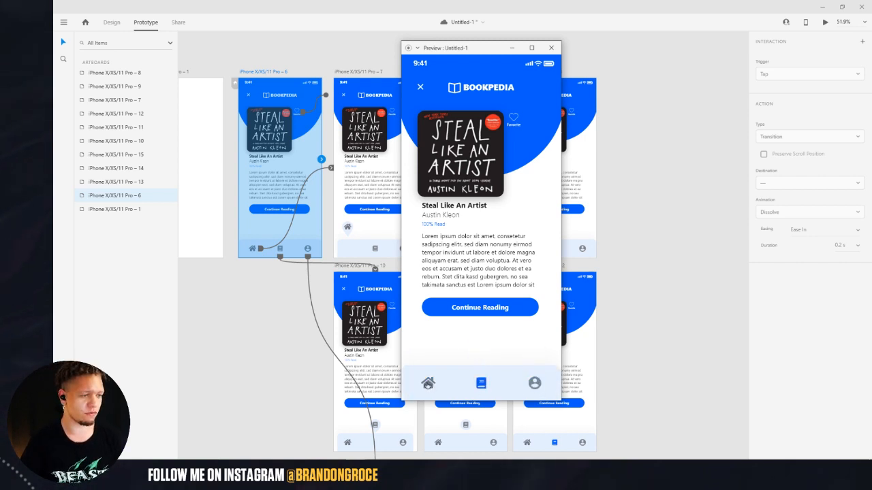